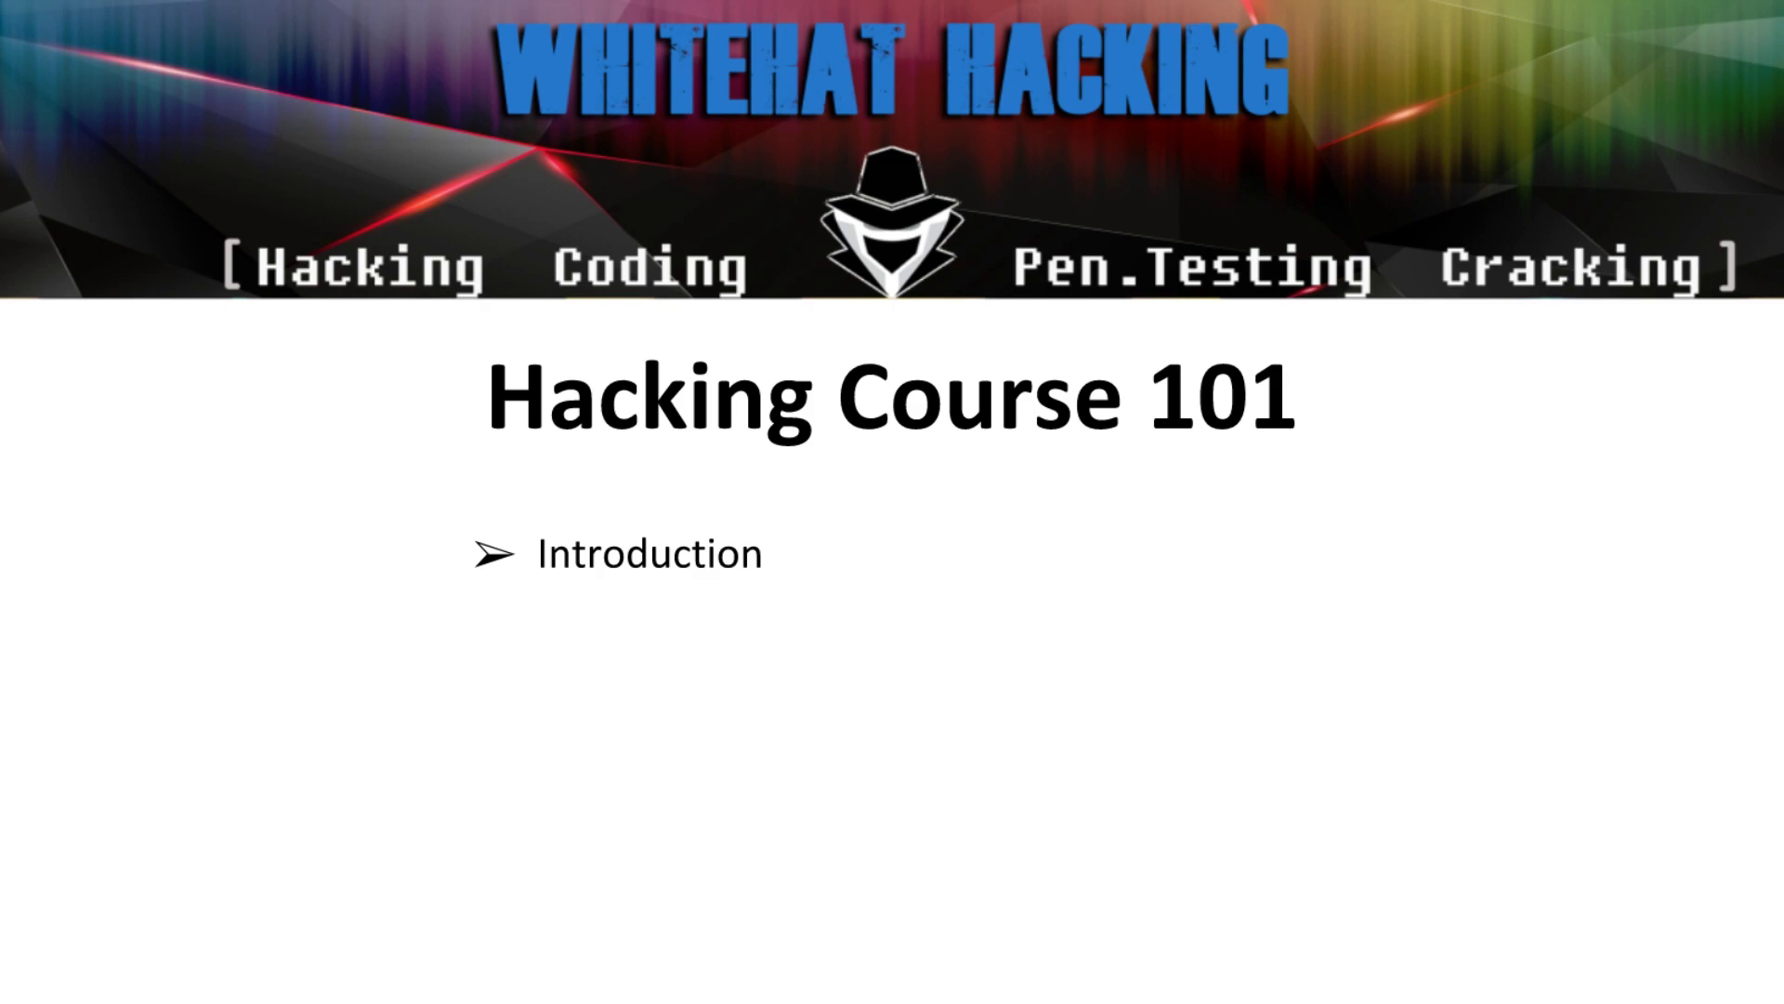
{"action": "key", "text": "Right"}
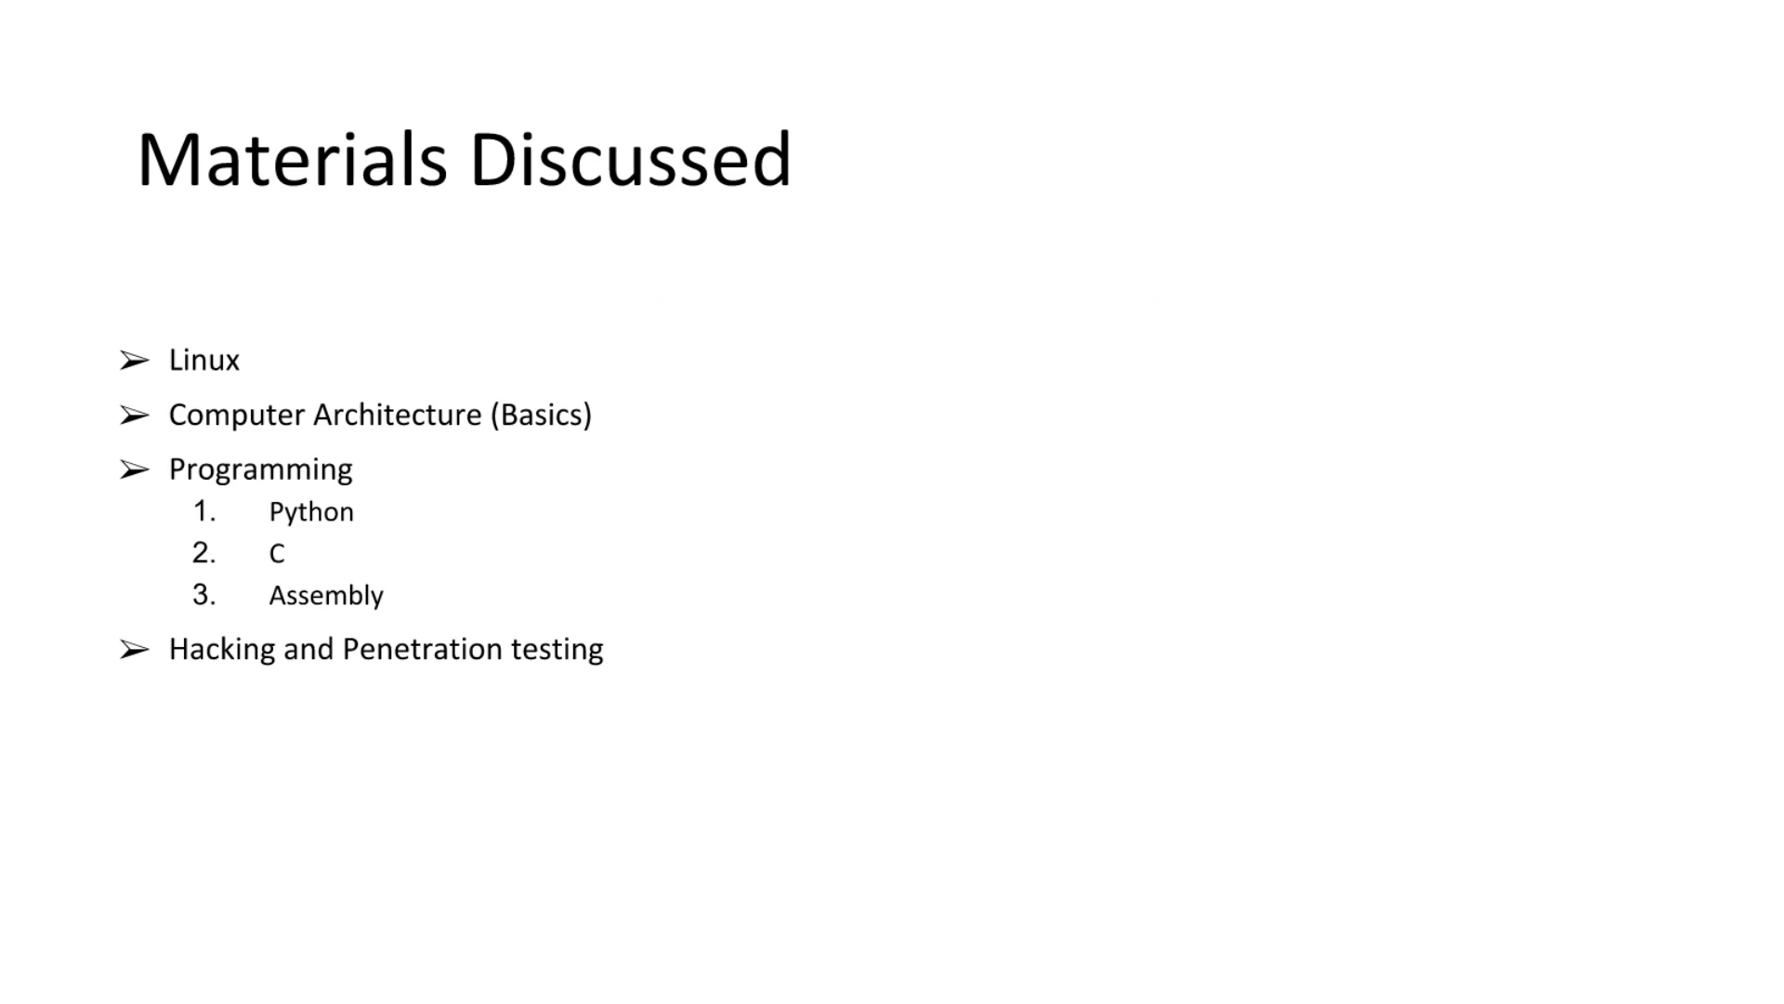